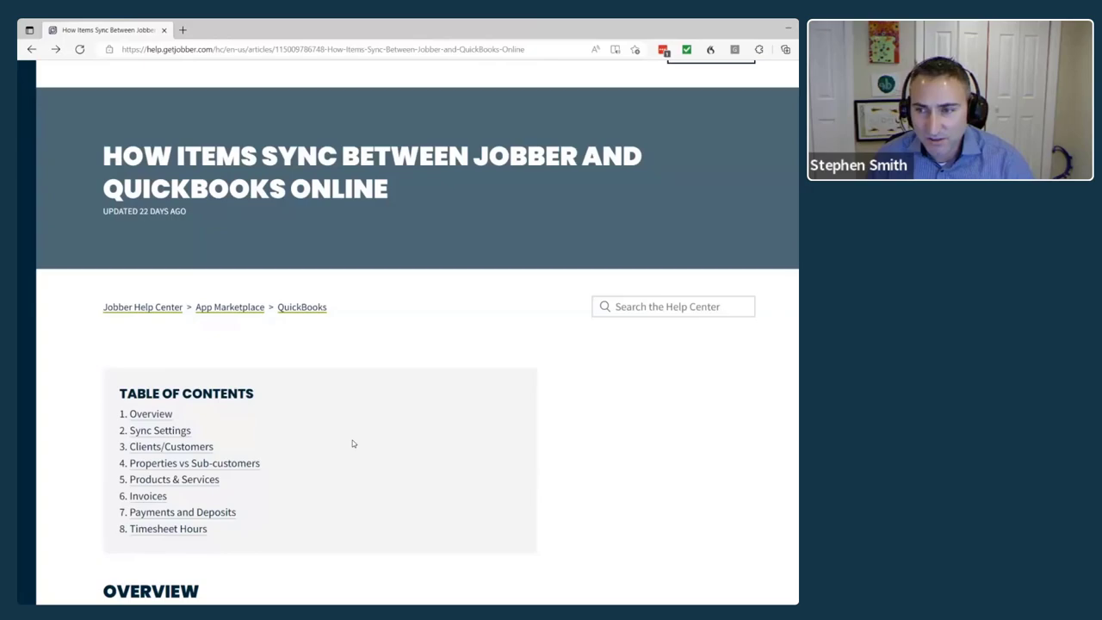
- Start a QuickBooks Online sync from Jobber's QuickBooks Sync & Settings page
{"action": "scroll", "scroll_direction": "down", "scroll_amount": 3}
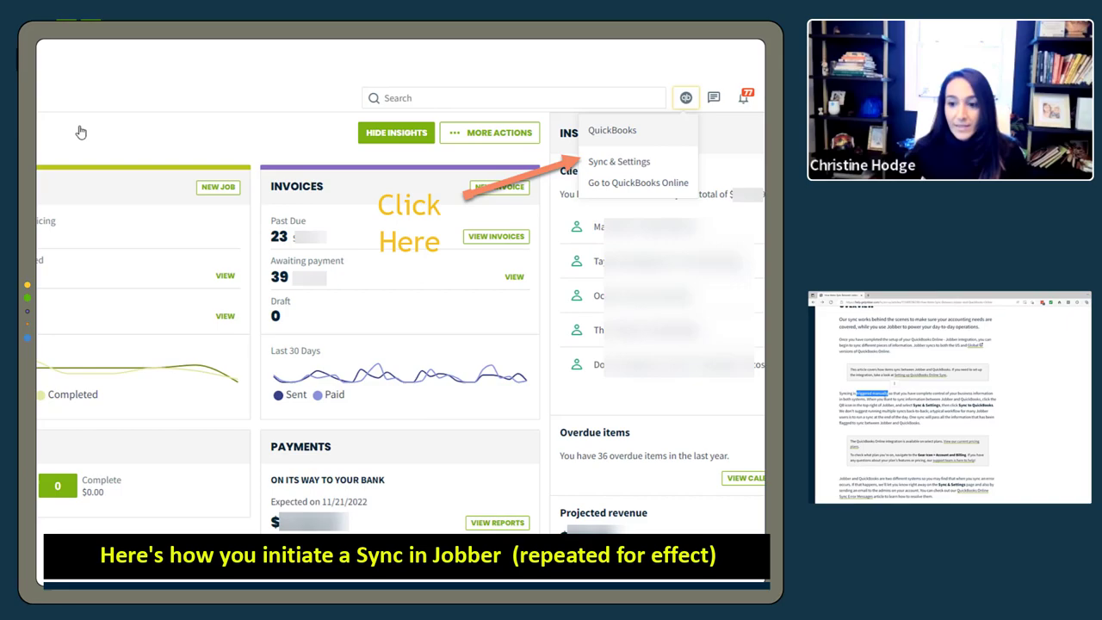
{"action": "left_click", "coordinate": [618, 161]}
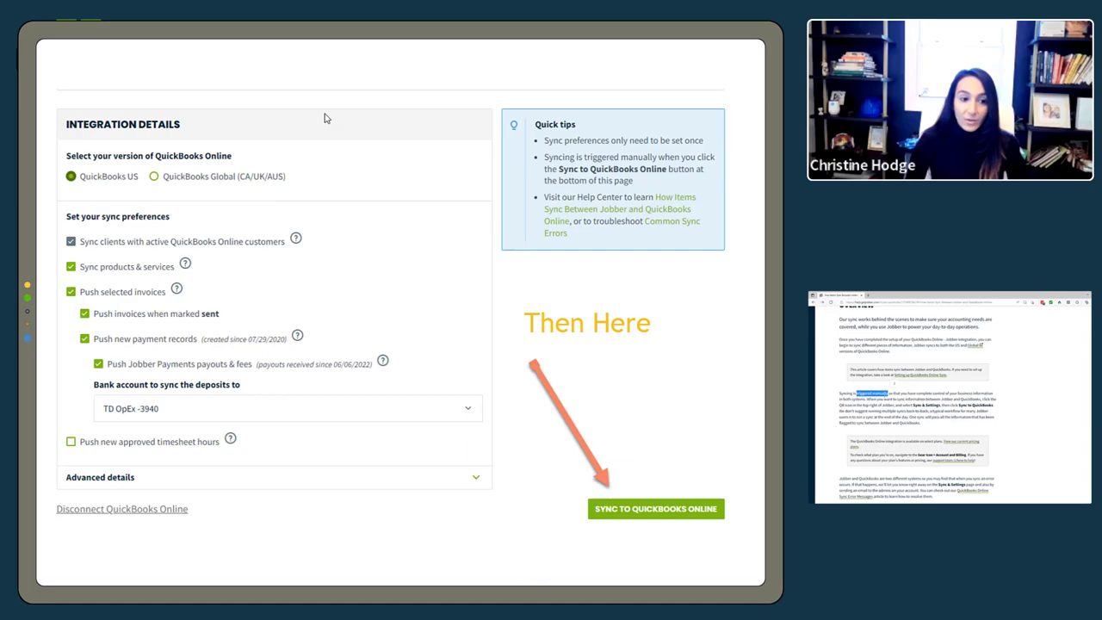
{"action": "left_click", "coordinate": [686, 97]}
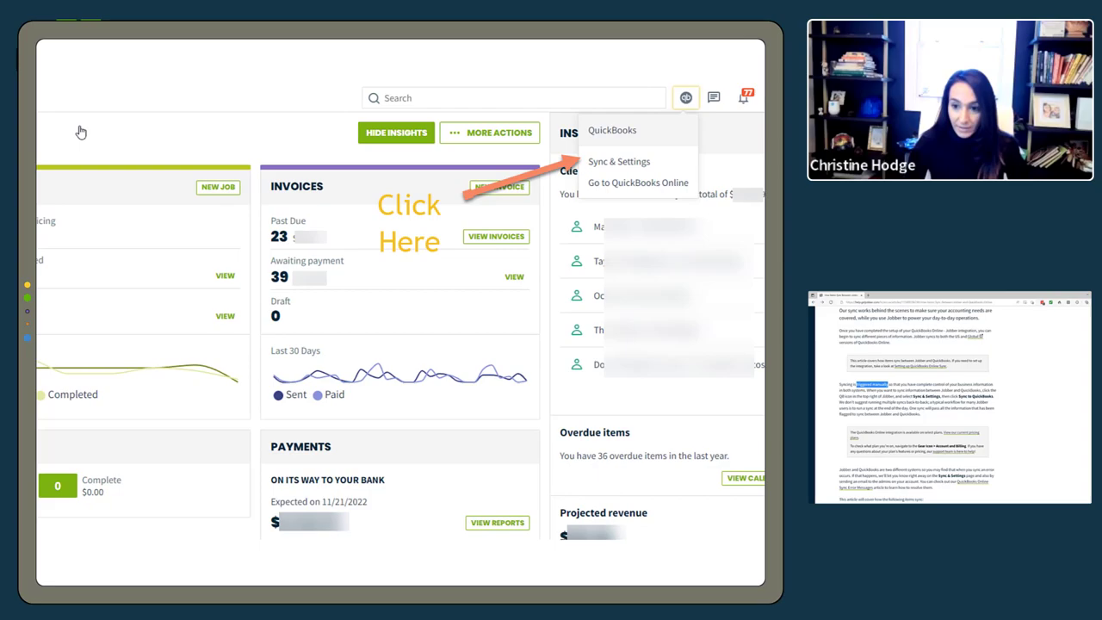
{"action": "left_click", "coordinate": [618, 161]}
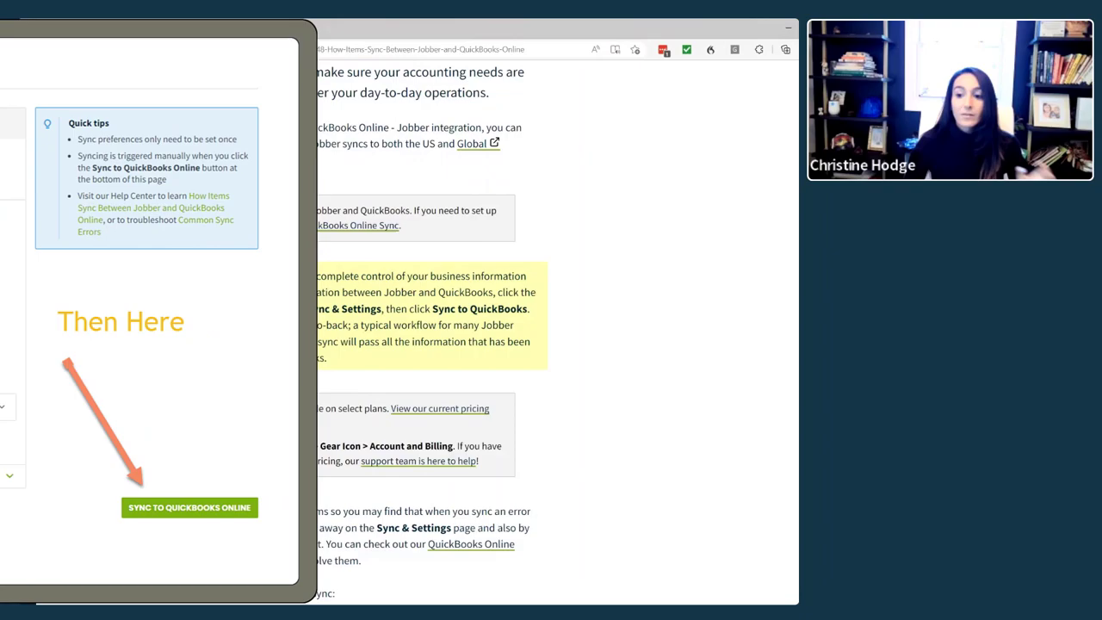
- Dismiss the Jobber demo overlay to return to the full help article
{"action": "double_click", "coordinate": [193, 275]}
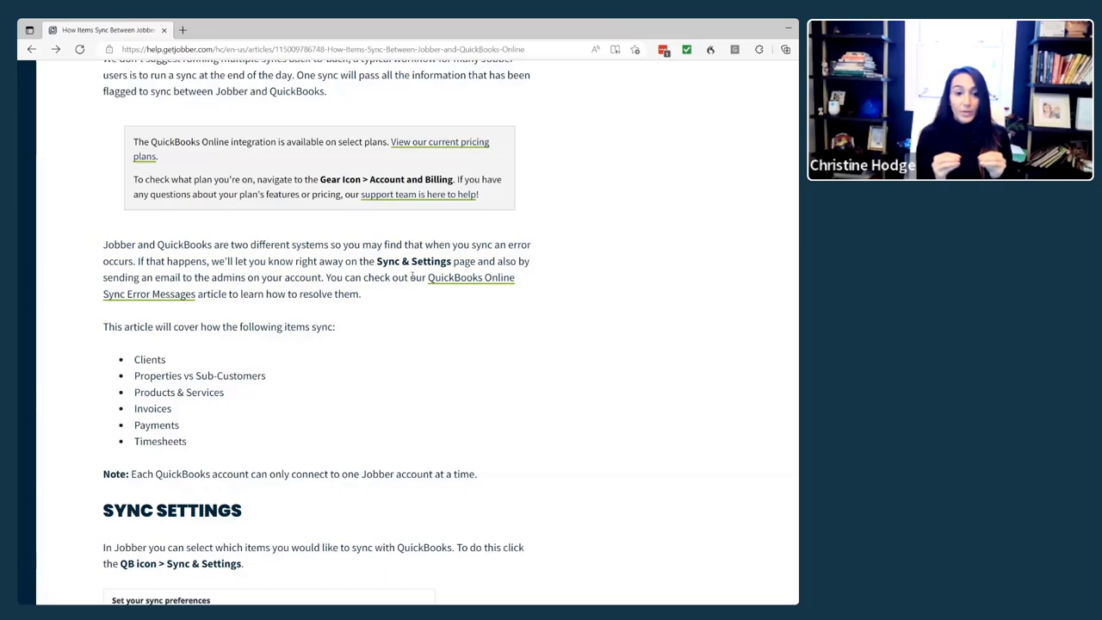
- Scroll to the synced-items list, clients through timesheets, above Sync Settings
{"action": "scroll", "scroll_direction": "down", "scroll_amount": 3}
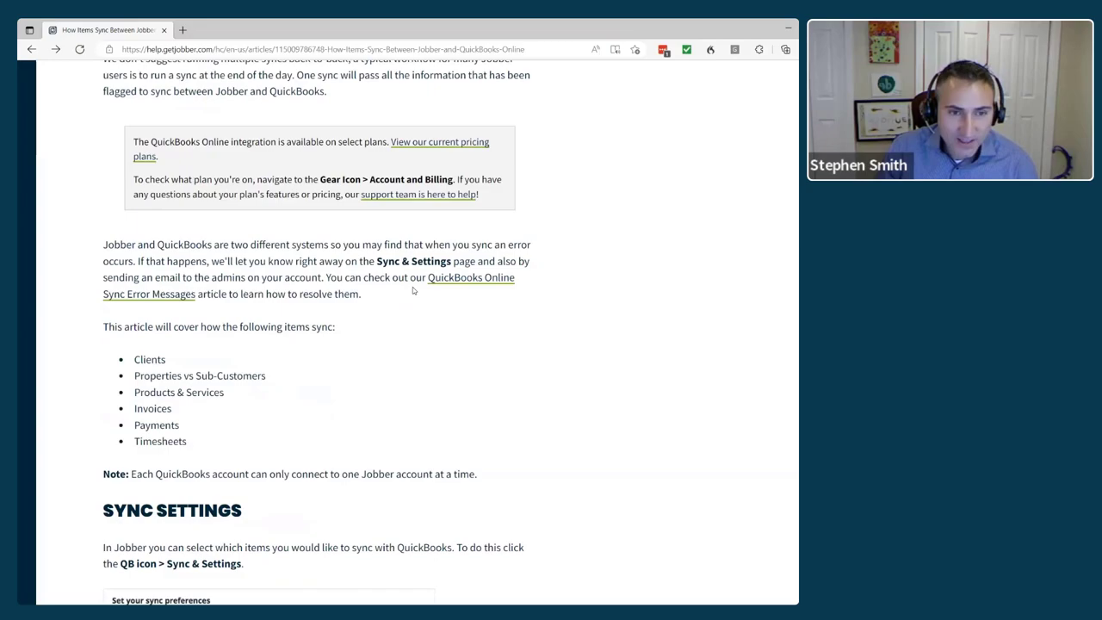
- Scroll to Clients/Customers and highlight the 'Both Archived and active clients' bullet
{"action": "scroll", "scroll_direction": "down", "scroll_amount": 3}
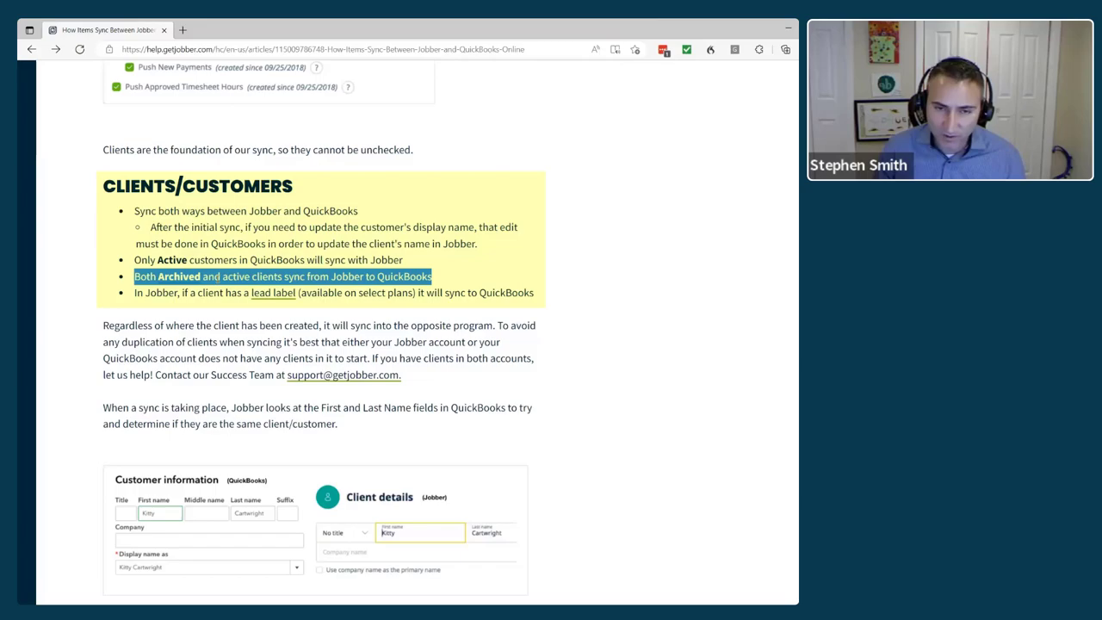
- Scroll past the customer screenshot to highlight the billing address sync bullet
{"action": "scroll", "scroll_direction": "down", "scroll_amount": 3}
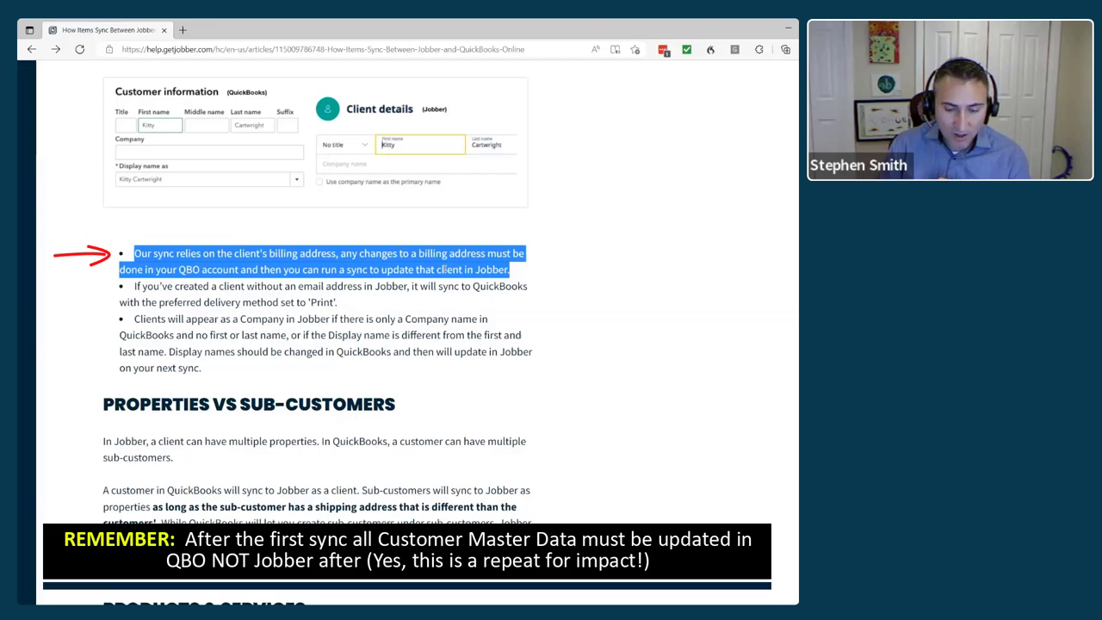
- Highlight the paragraph on sub-customers syncing as properties with different shipping addresses
{"action": "scroll", "scroll_direction": "down", "scroll_amount": 3}
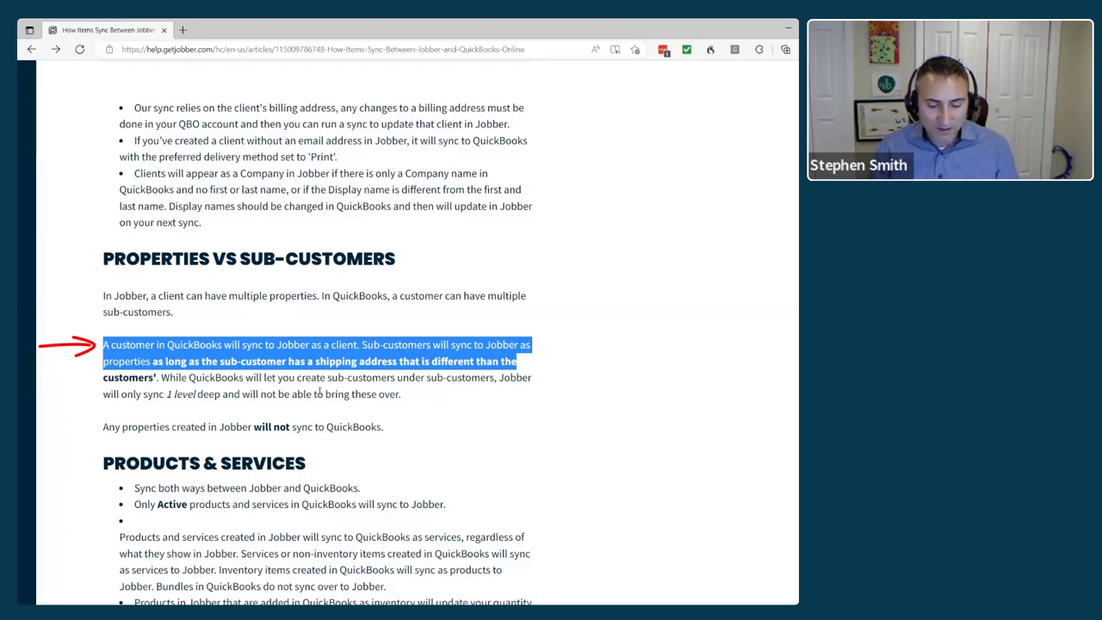
- Highlight the warning that customized QuickBooks line items cause invoice sync errors
{"action": "scroll", "scroll_direction": "down", "scroll_amount": 3}
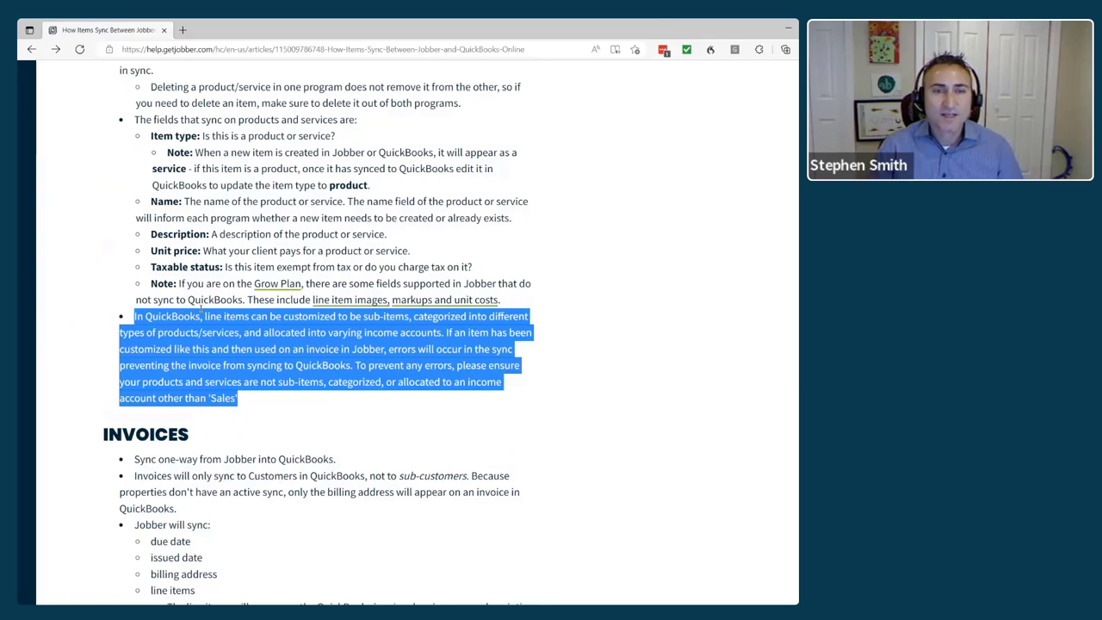
- Scroll through Invoices and highlight the note that invoices sync only once
{"action": "scroll", "scroll_direction": "down", "scroll_amount": 3}
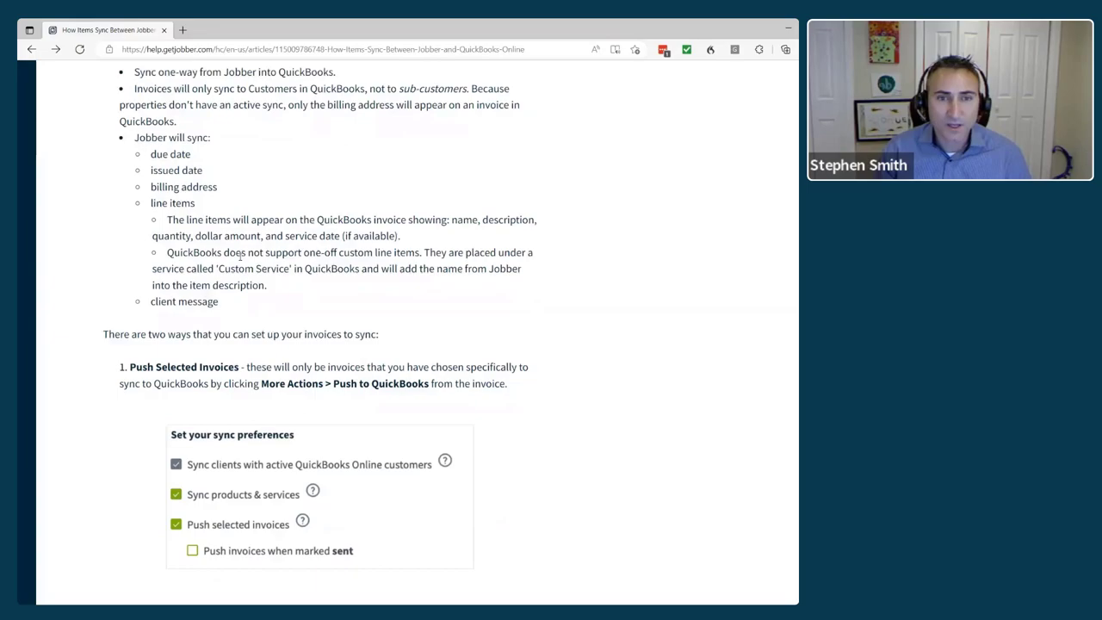
{"action": "left_click_drag", "start_coordinate": [167, 251], "coordinate": [267, 284]}
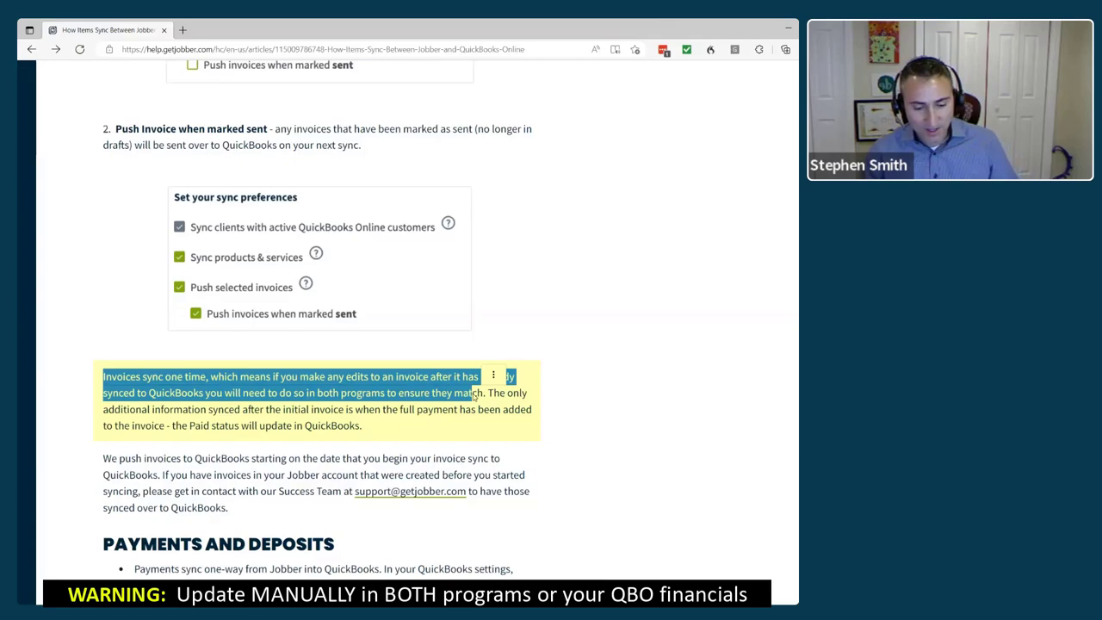
{"action": "scroll", "scroll_direction": "down", "scroll_amount": 3}
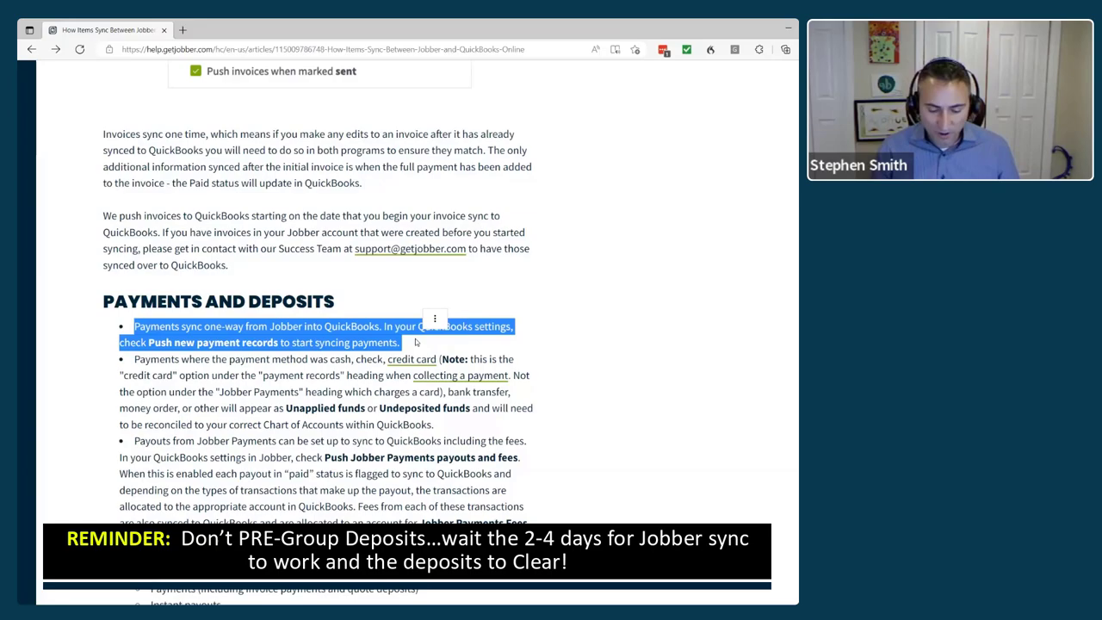
{"action": "scroll", "scroll_direction": "down", "scroll_amount": 3}
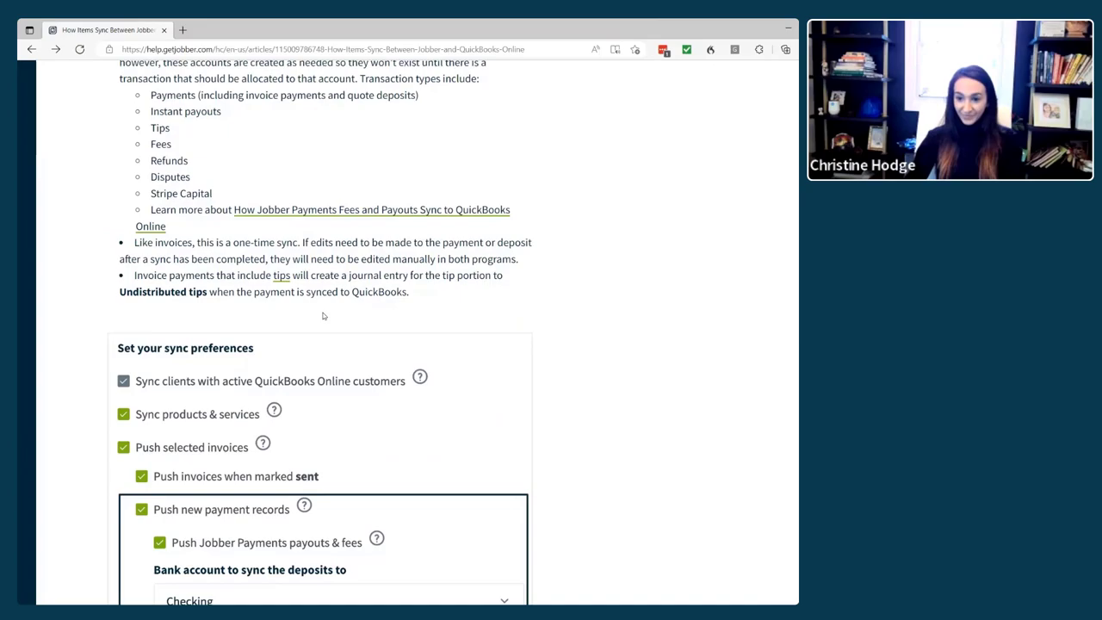
{"action": "scroll", "scroll_direction": "down", "scroll_amount": 3}
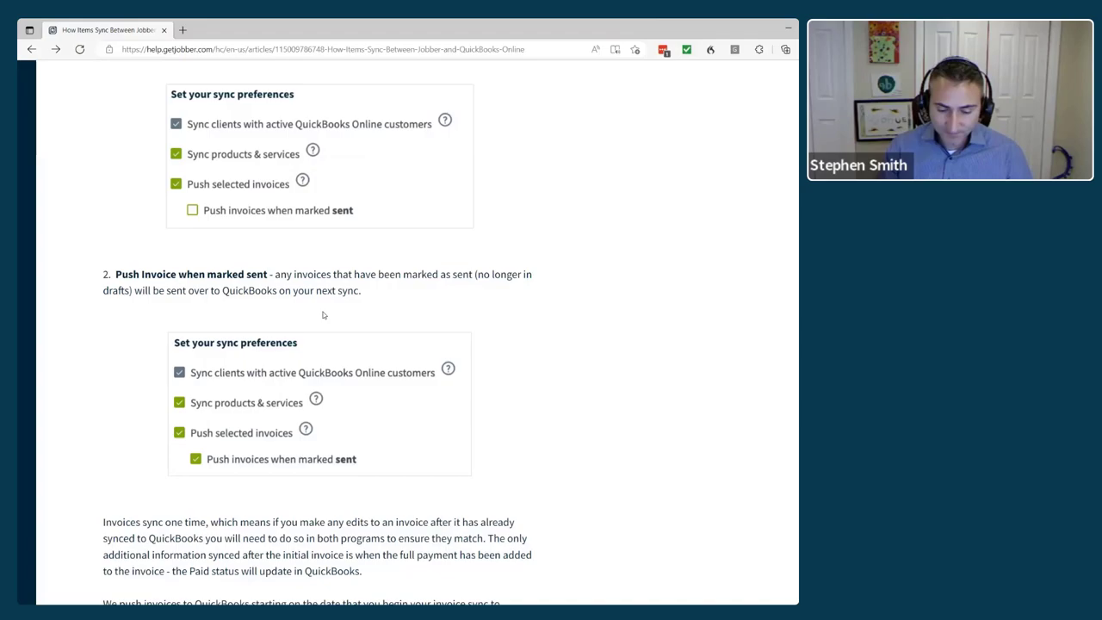
{"action": "scroll", "scroll_direction": "down", "scroll_amount": 3}
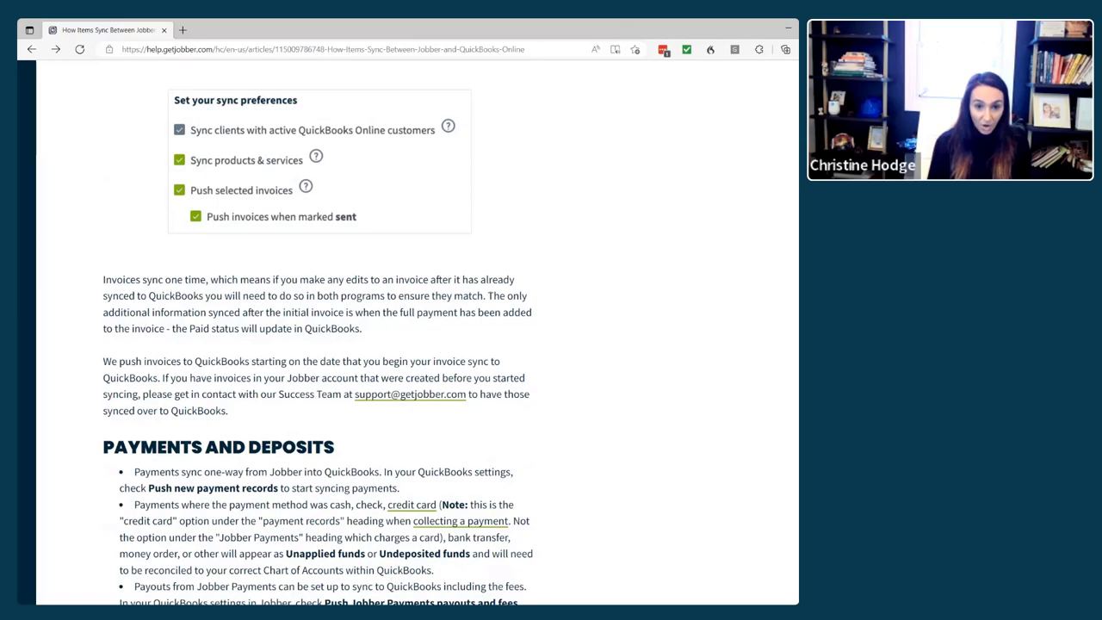